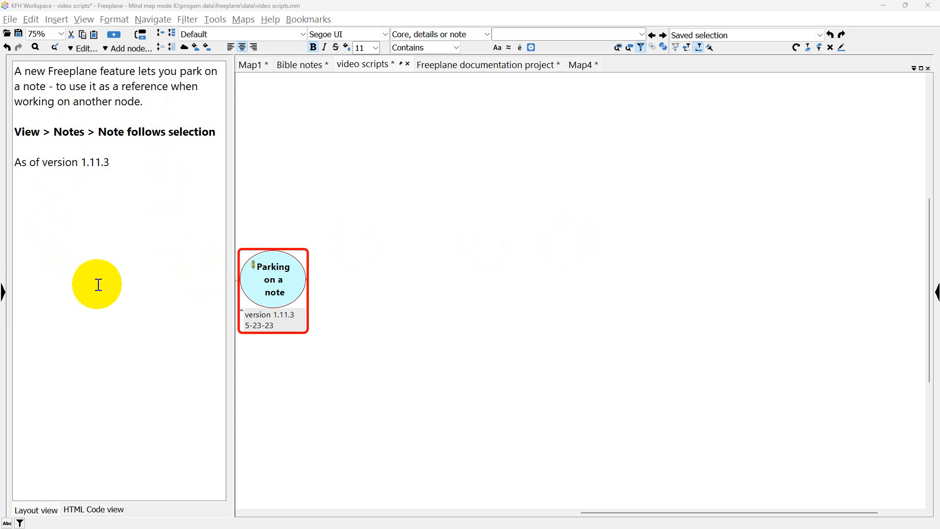
pyautogui.moveTo(92, 167)
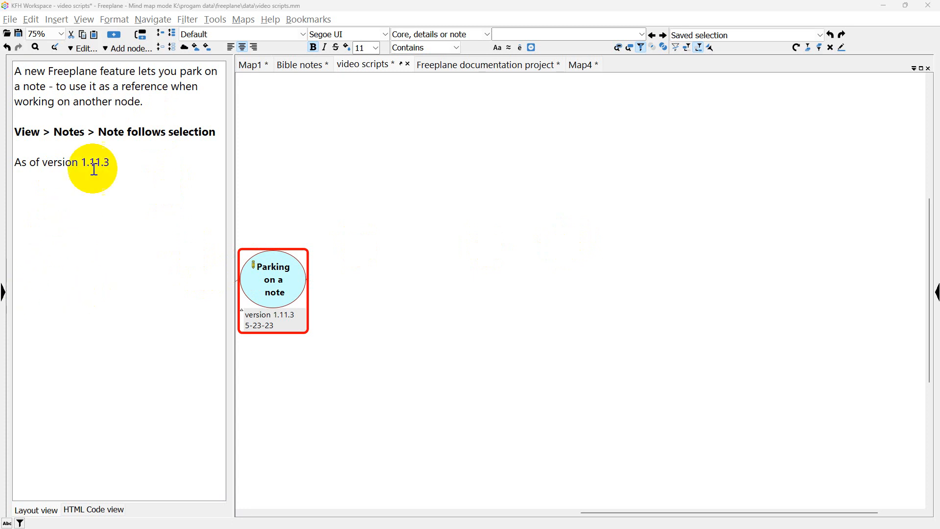
pyautogui.moveTo(151, 118)
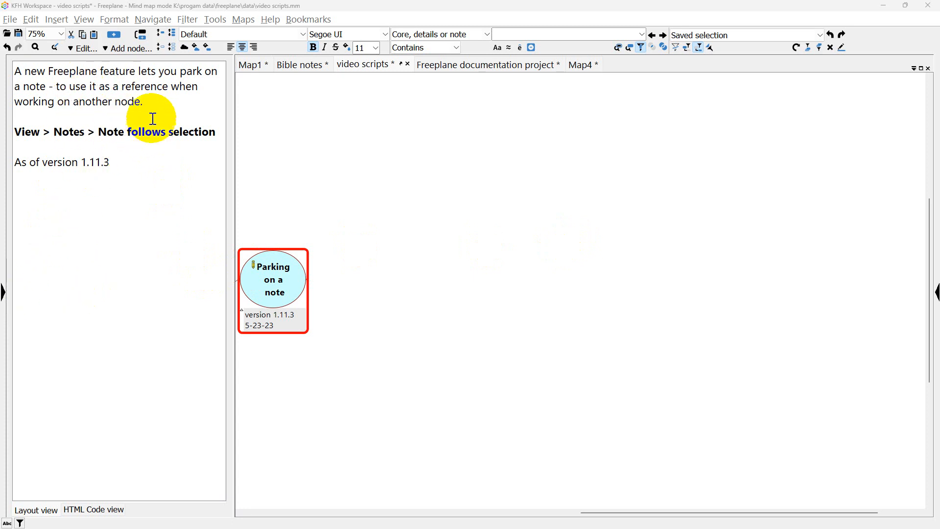
# Step: Unfold the 'Parking on a note' root to reveal its Romans OT-quotation verse nodes
pyautogui.click(273, 293)
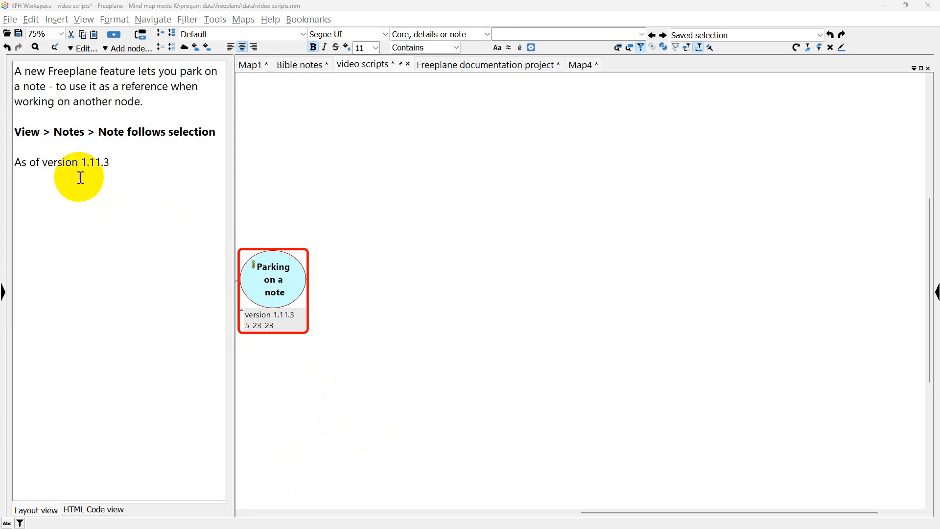
pyautogui.moveTo(111, 173)
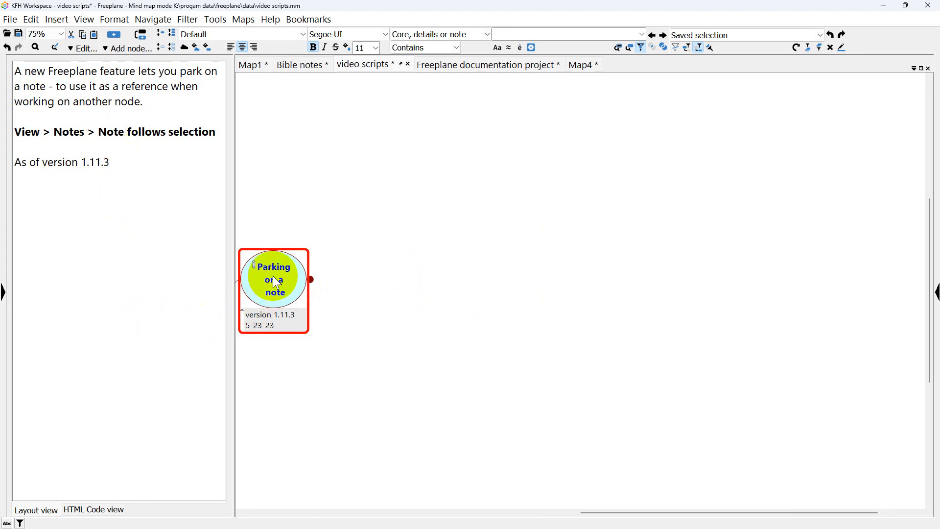
pyautogui.click(310, 278)
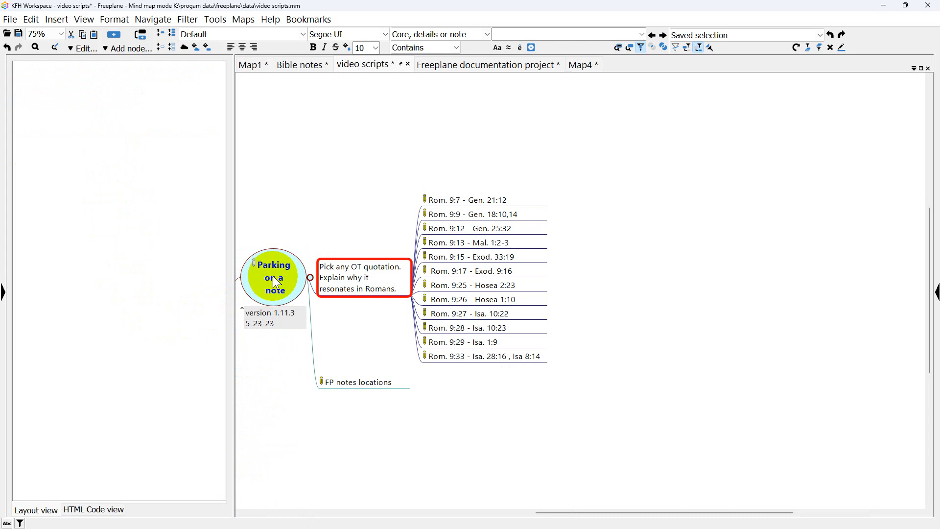
# Step: Browse the notes of Rom. 9:12, Rom. 9:27 and Rom. 9:13, returning to Rom. 9:12 - Gen. 25:32
pyautogui.click(471, 228)
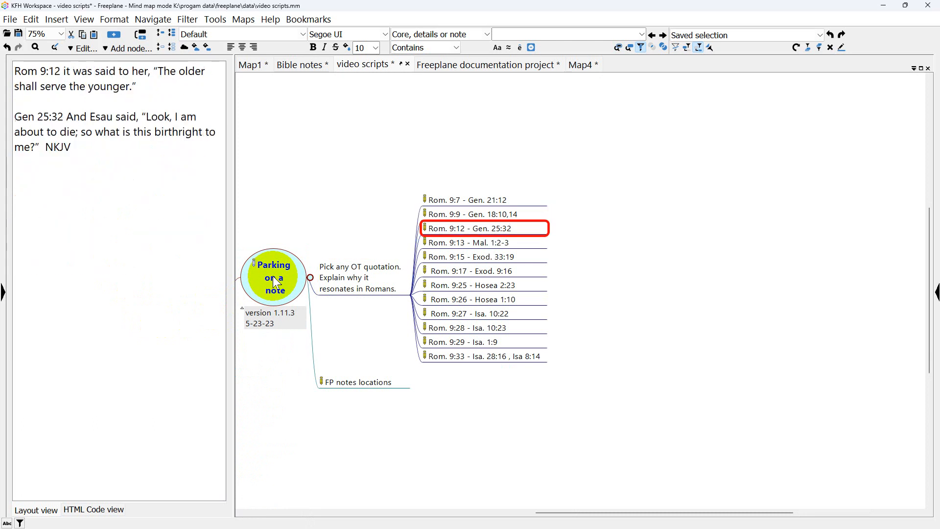
pyautogui.click(474, 313)
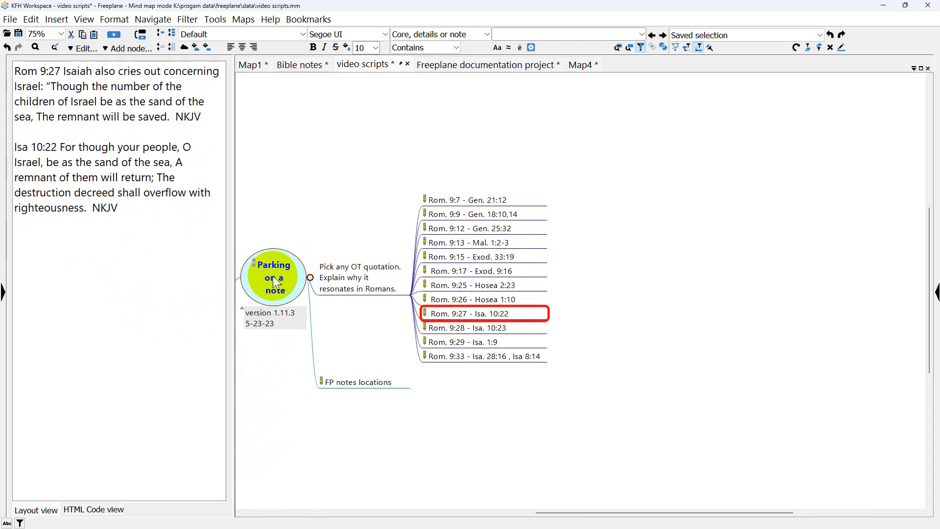
pyautogui.click(469, 241)
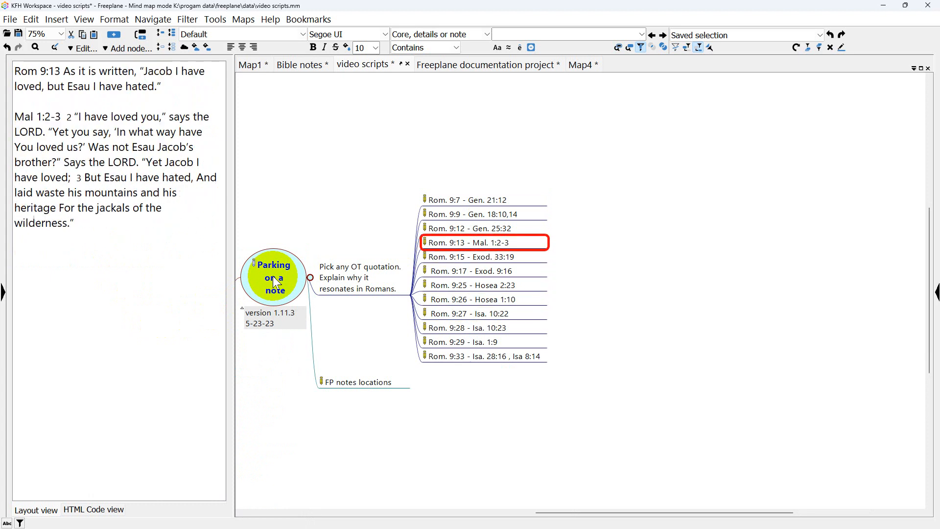
pyautogui.click(473, 228)
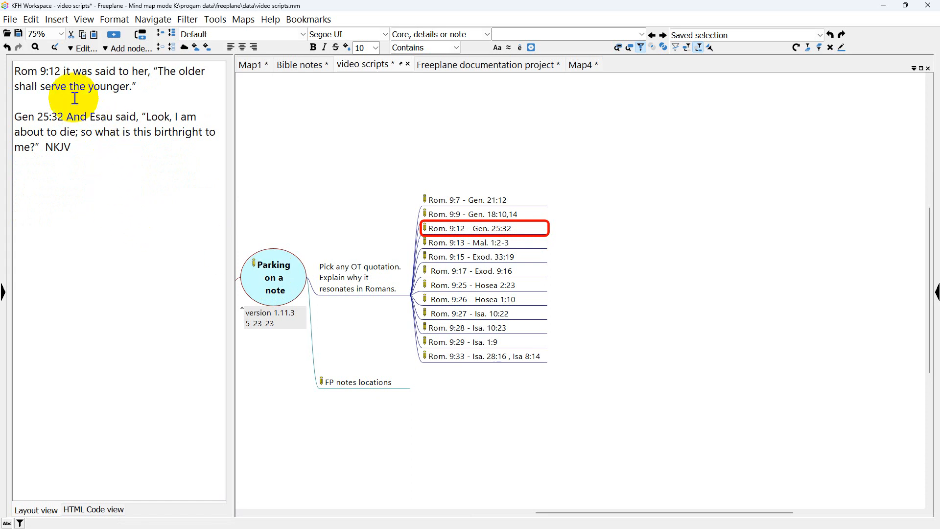
pyautogui.moveTo(157, 121)
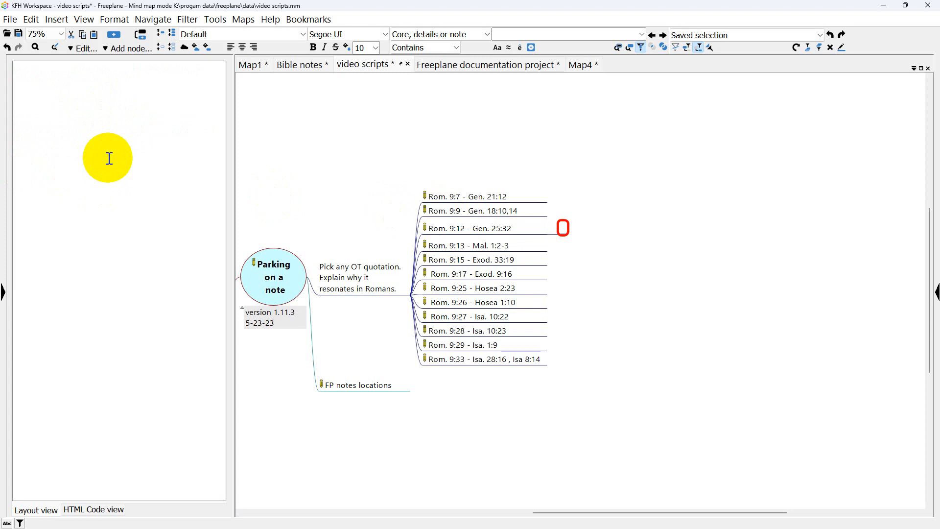
pyautogui.moveTo(130, 135)
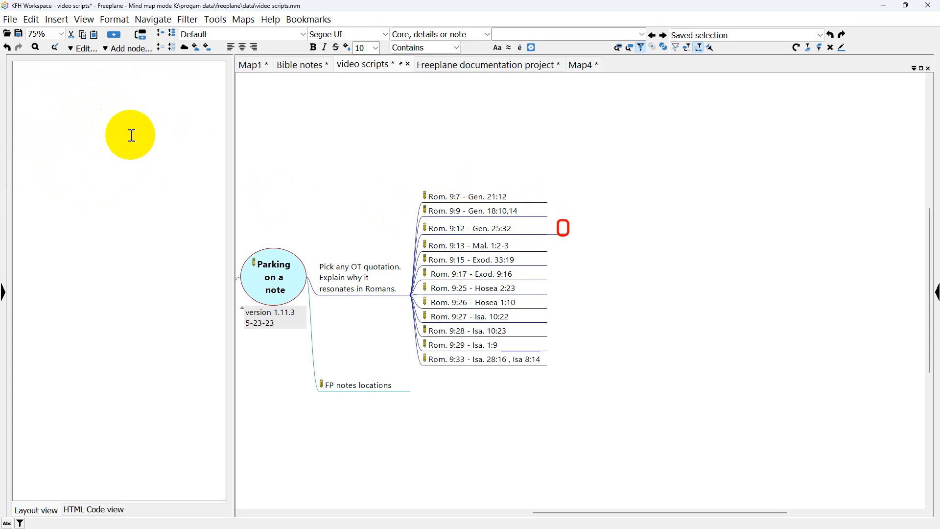
pyautogui.moveTo(567, 231)
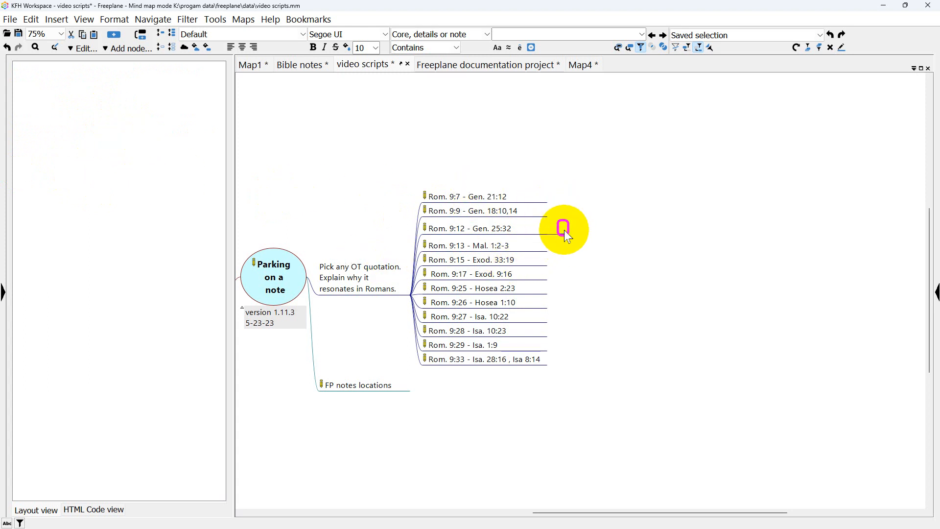
# Step: Drop the empty child under Rom. 9:12 - Gen. 25:32 and bring up the View menu's note settings
pyautogui.click(473, 228)
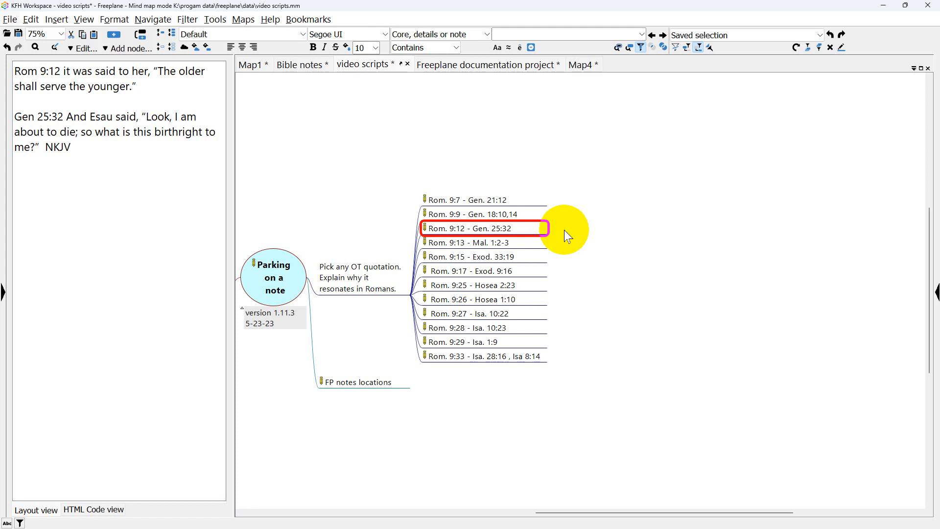
pyautogui.click(82, 19)
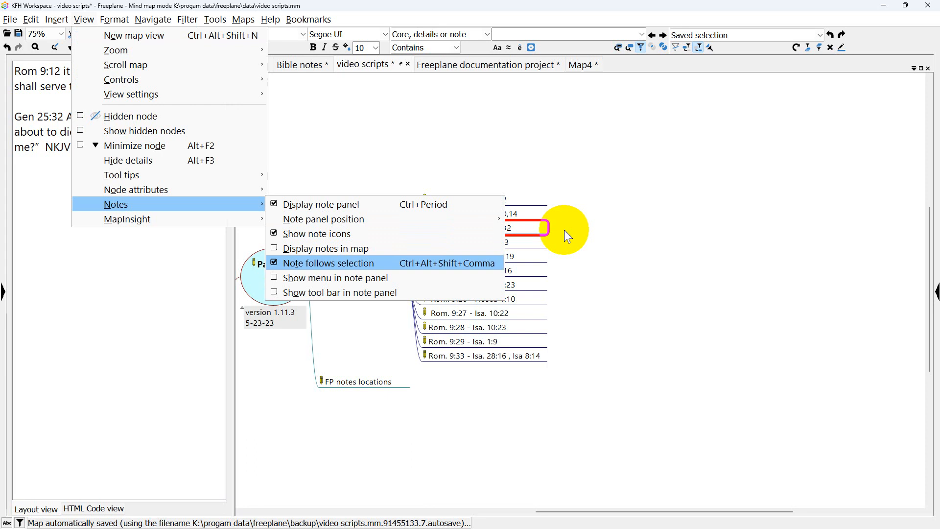
# Step: Park the Rom. 9:12 note by unticking Note follows selection, then add a child node with 'asdf as' text
pyautogui.click(328, 262)
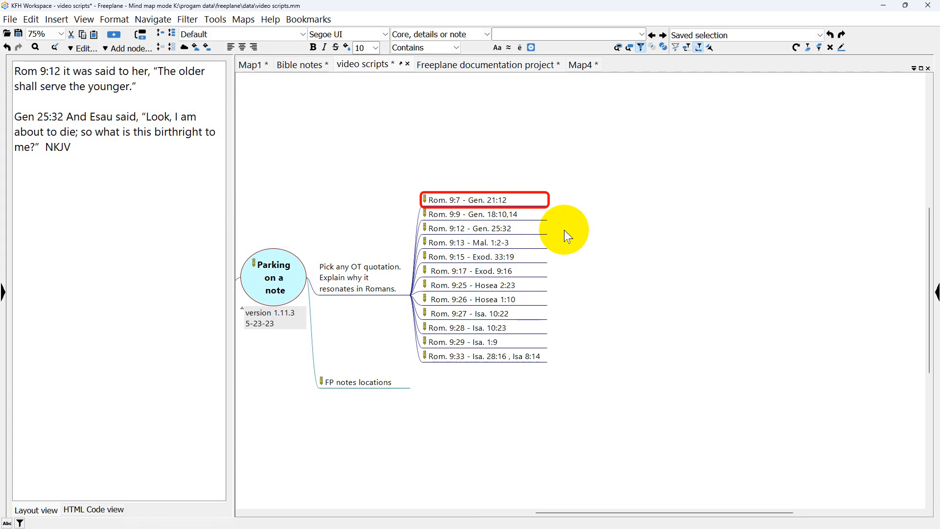
pyautogui.click(483, 327)
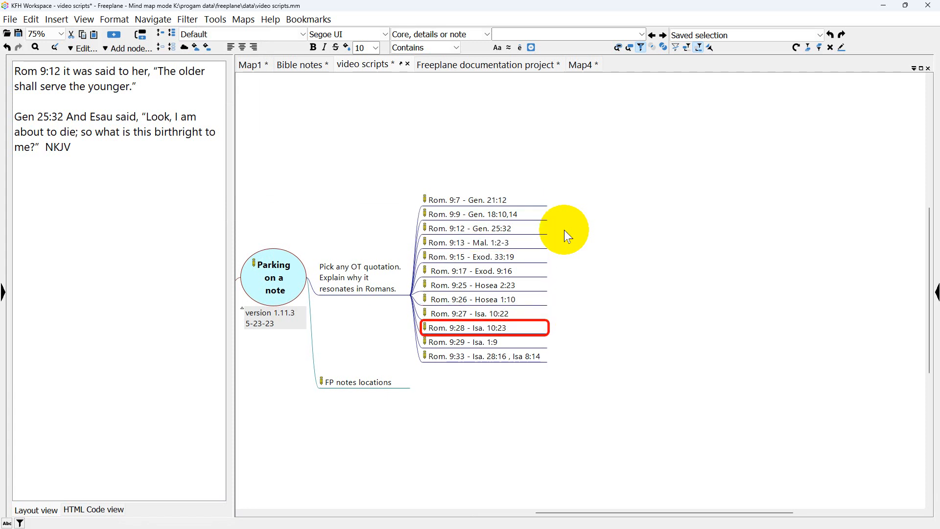
pyautogui.click(475, 228)
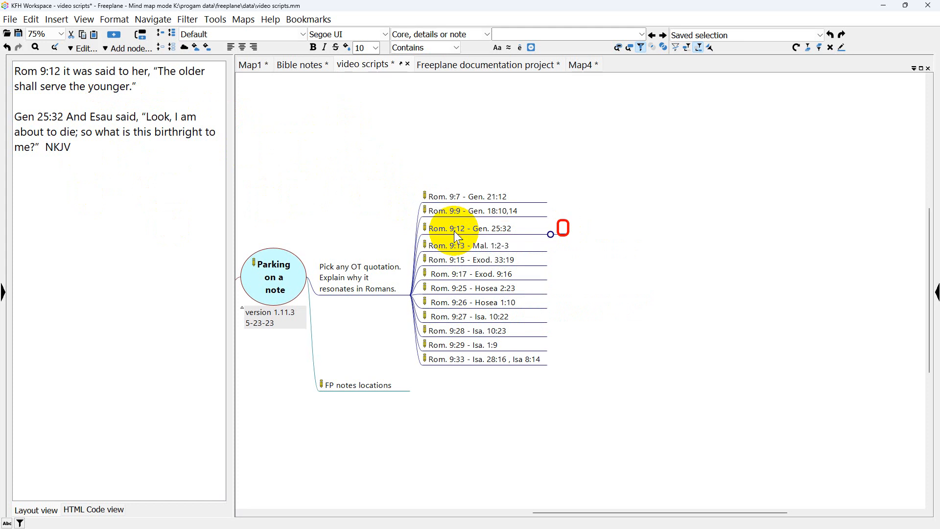
pyautogui.write('asdf asdf asdf asdf asd fasd f a')
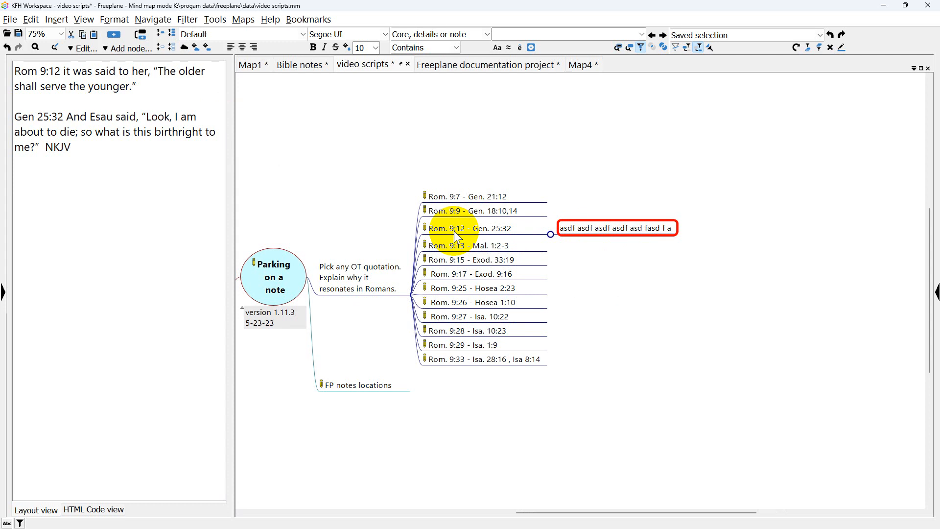
# Step: Re-enable Note follows selection so the panel tracks the selected 'Pick any OT quotation' node
pyautogui.click(83, 19)
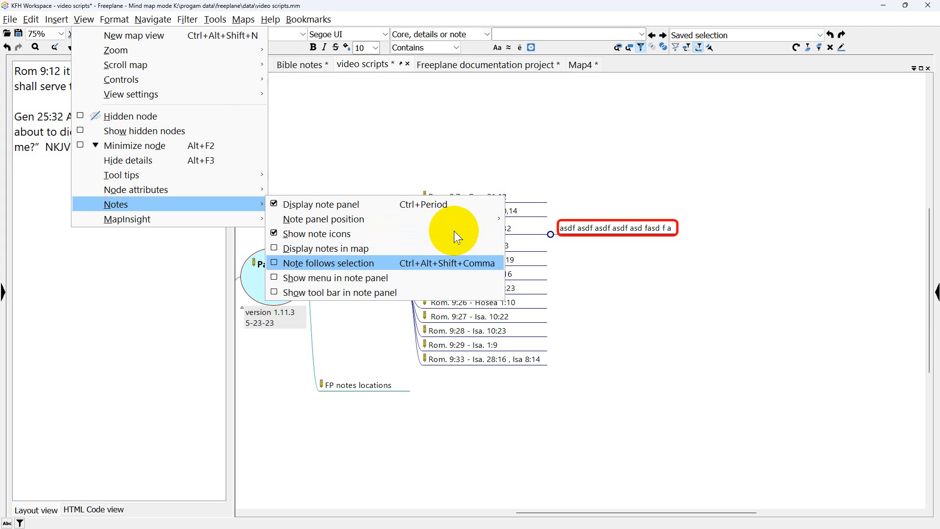
pyautogui.click(328, 263)
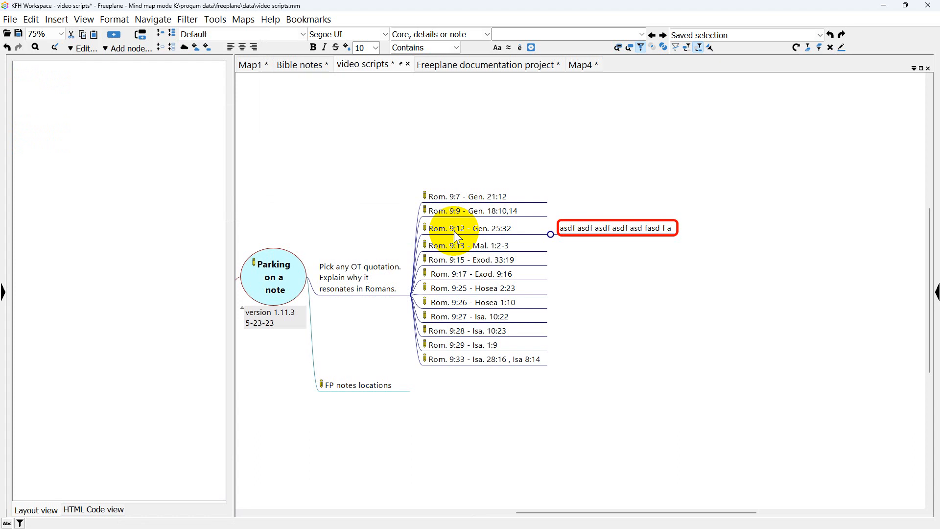
pyautogui.click(359, 385)
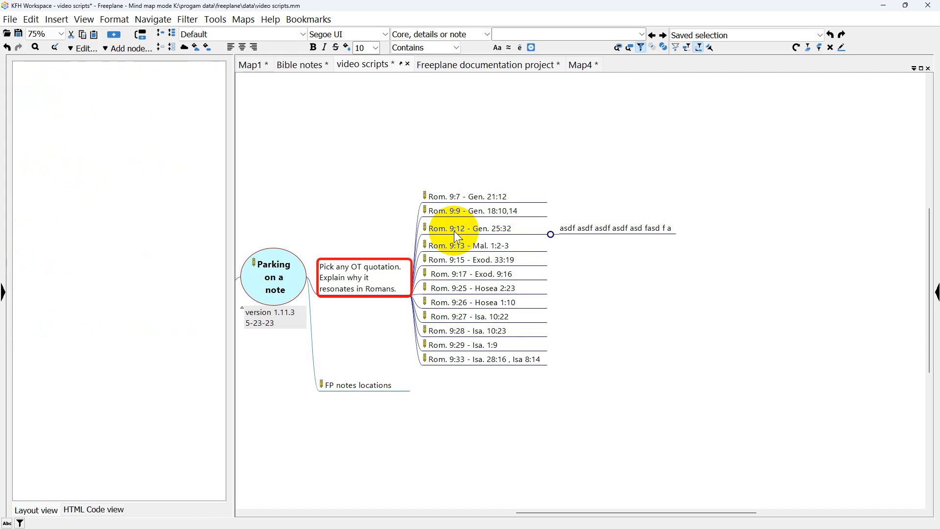
# Step: Select FP notes locations and reach the View note options to park its note
pyautogui.click(359, 385)
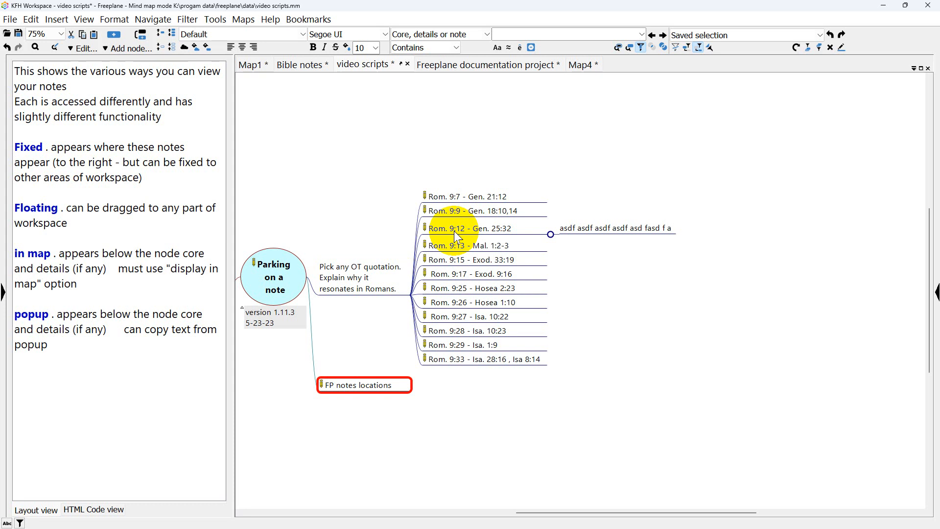
pyautogui.click(84, 19)
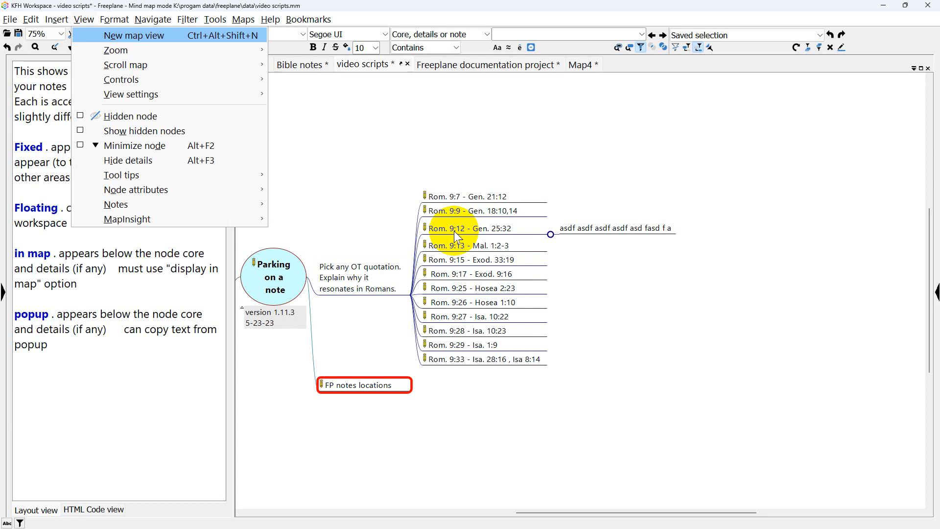
pyautogui.moveTo(115, 203)
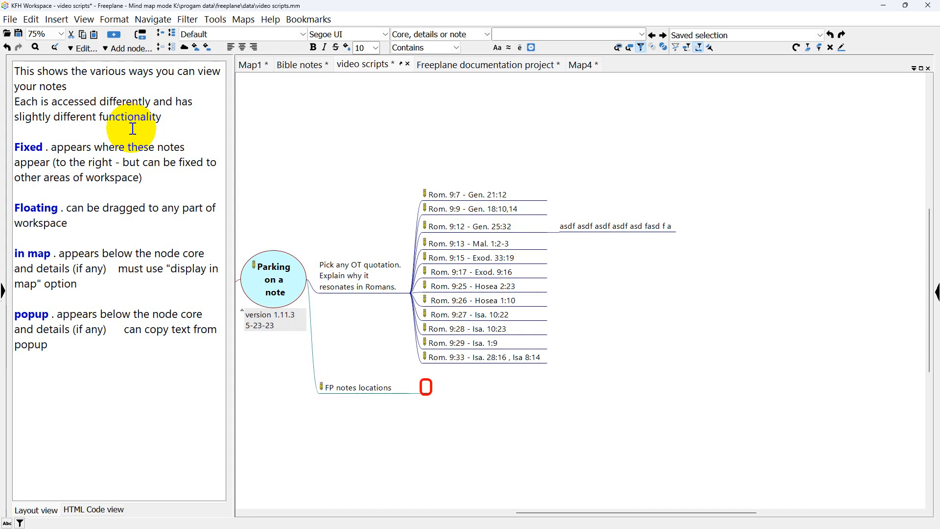
# Step: Add children fixed, float, map and popup under FP notes locations, a placeholder 'asdf' child under popup, and reselect Parking on a note
pyautogui.write('fixed')
pyautogui.write('p')
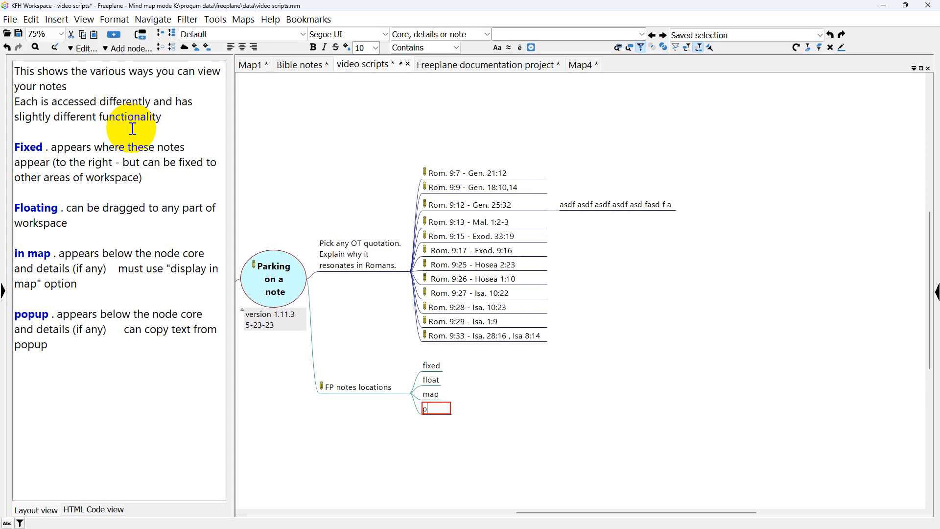
pyautogui.write('opup')
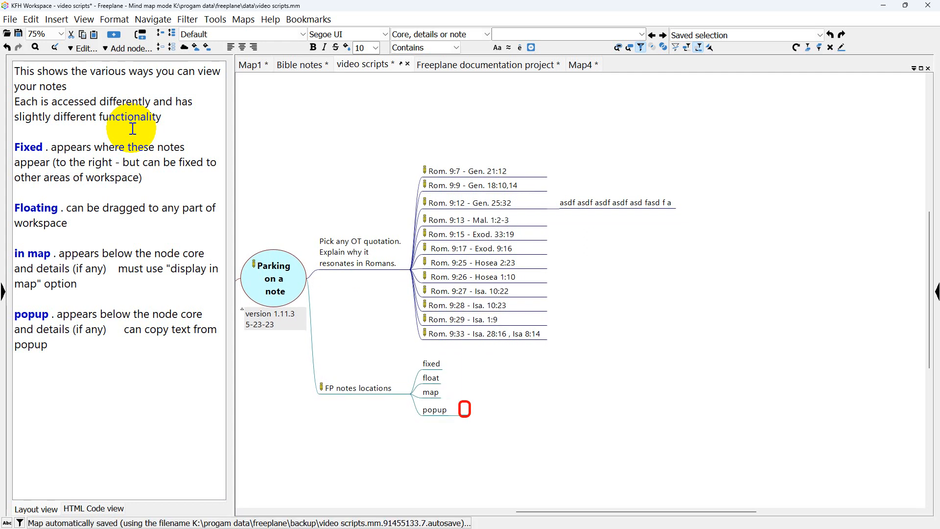
pyautogui.write('asdfasdfasdf')
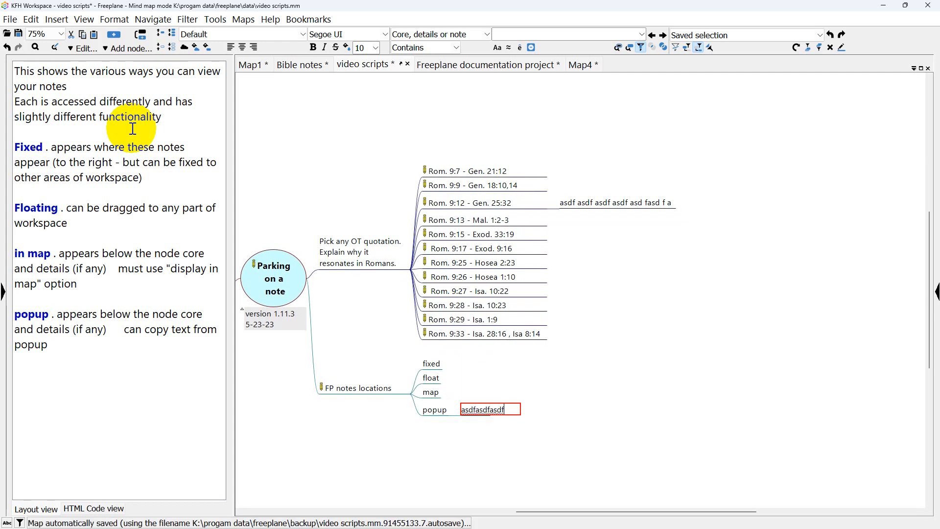
pyautogui.write('asdf asdf')
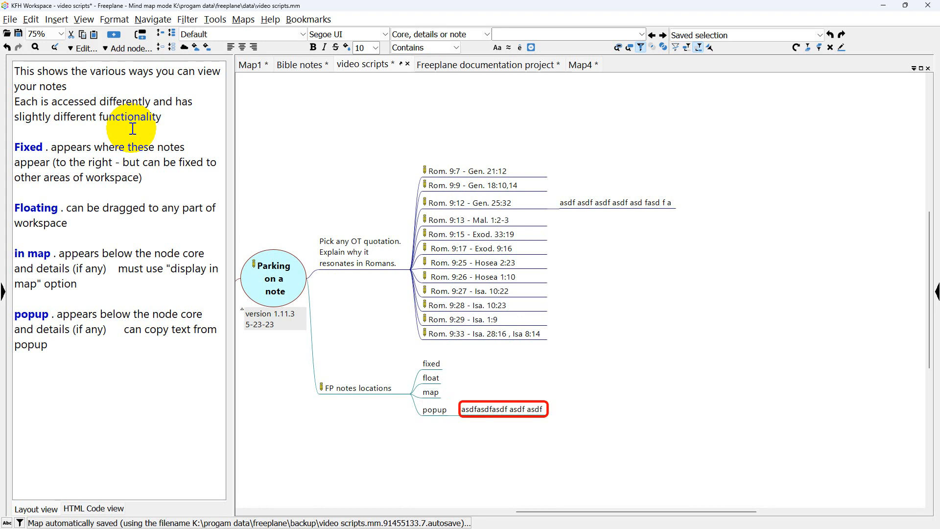
pyautogui.click(274, 277)
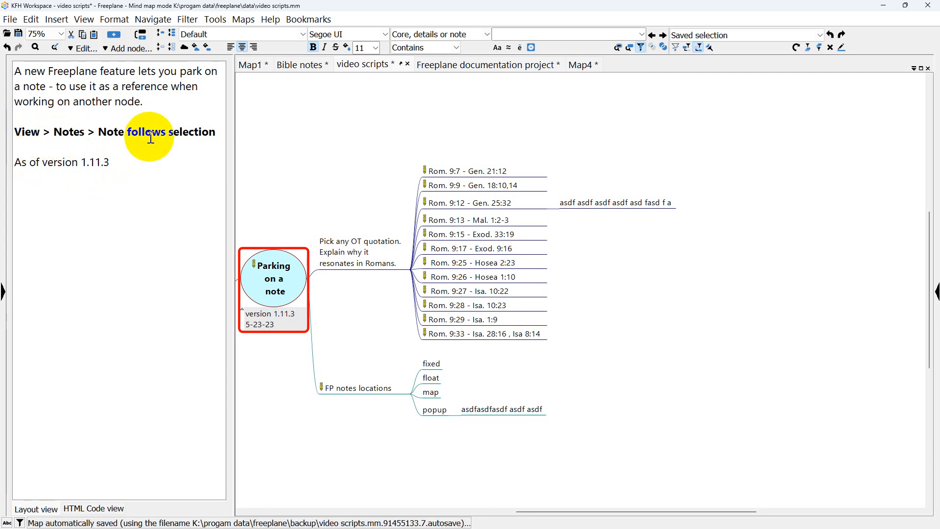
pyautogui.moveTo(171, 249)
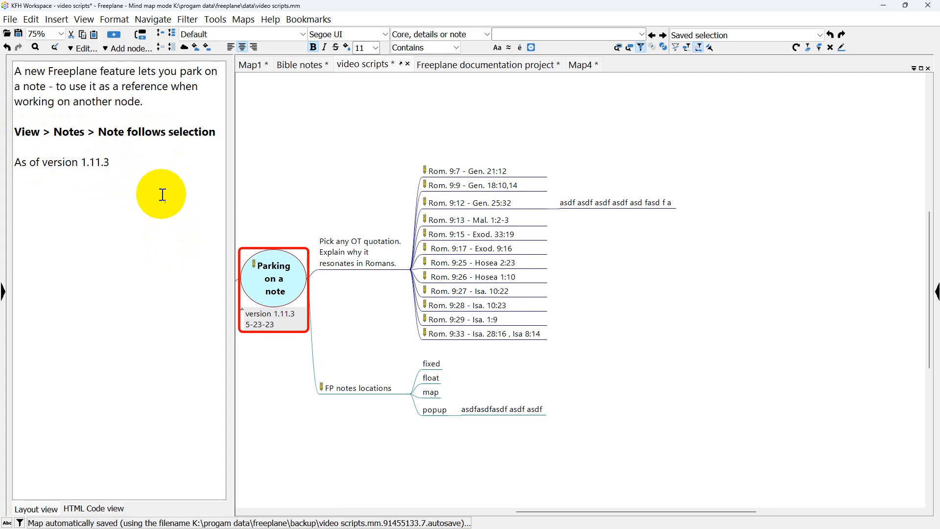
pyautogui.moveTo(161, 196)
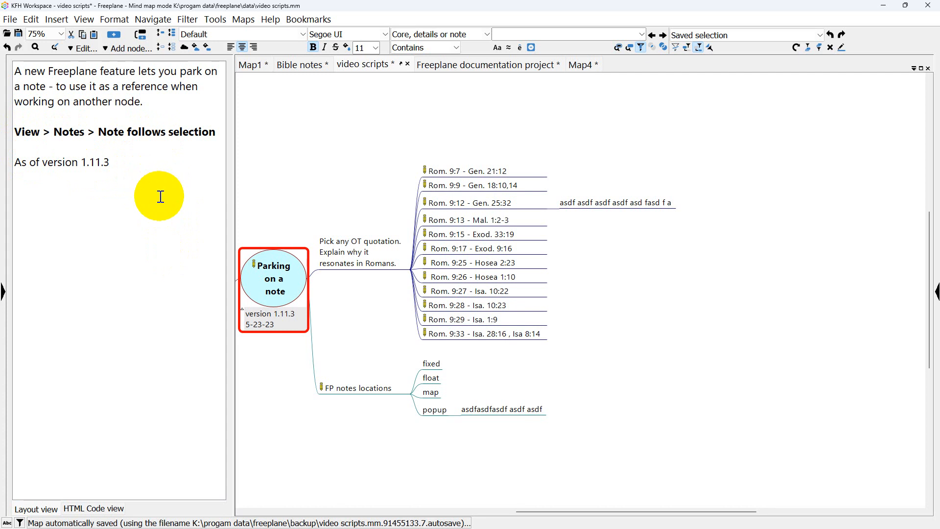
pyautogui.moveTo(354, 466)
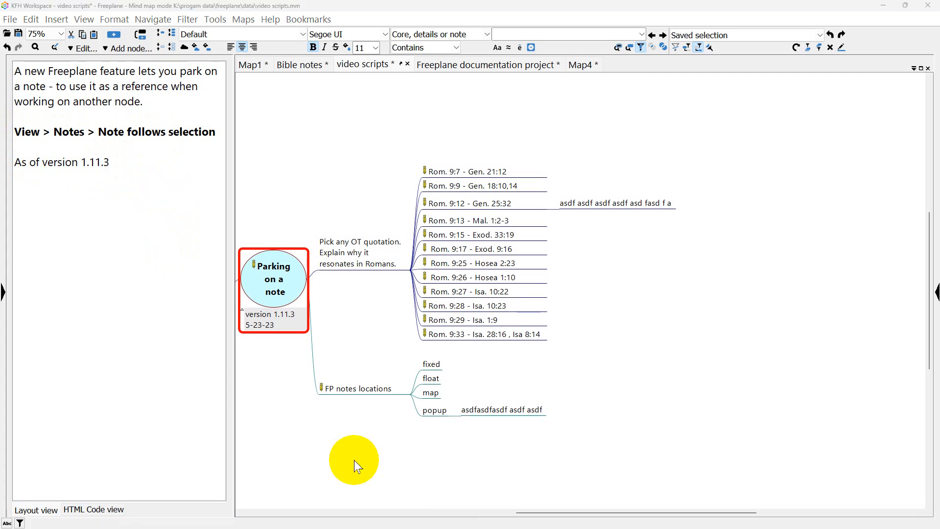